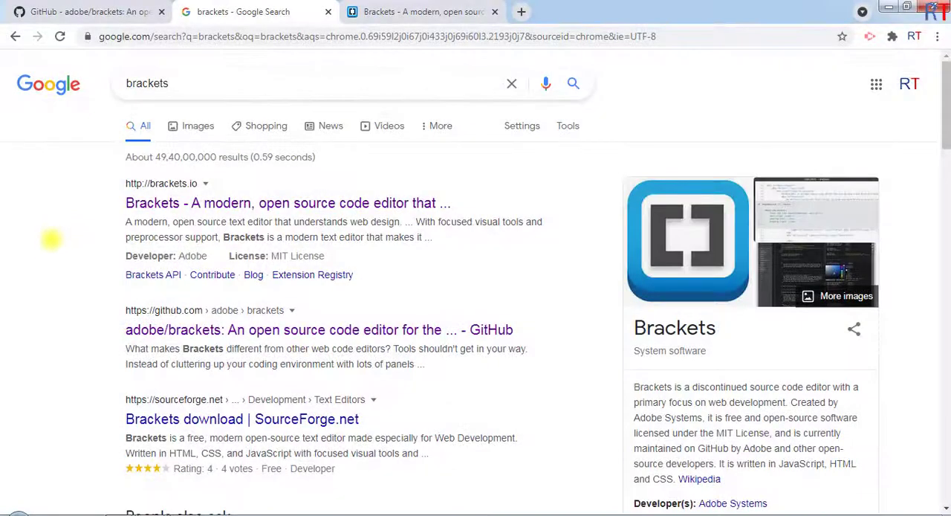
- Go to the adobe/brackets repository and view its Releases summary (1.14.2, 114 releases)
{"action": "scroll", "scroll_direction": "down", "scroll_amount": 3}
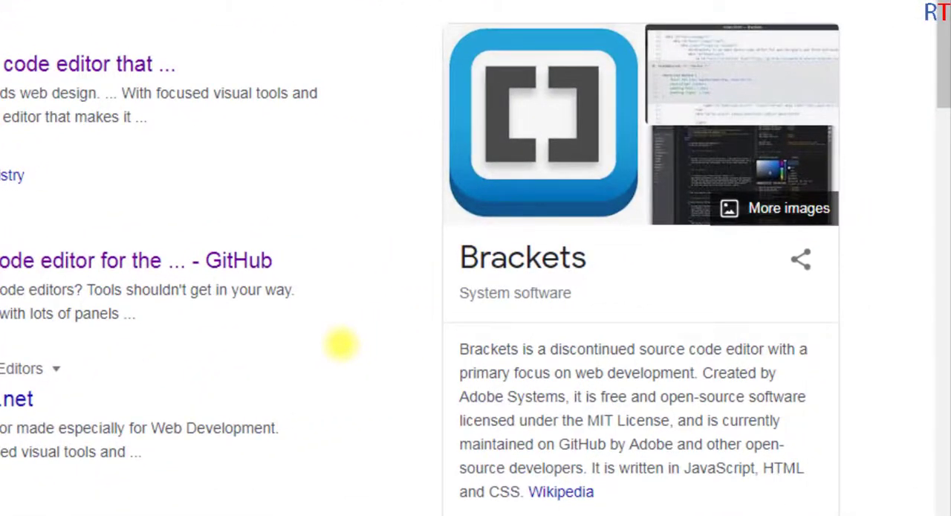
{"action": "mouse_move", "coordinate": [702, 407]}
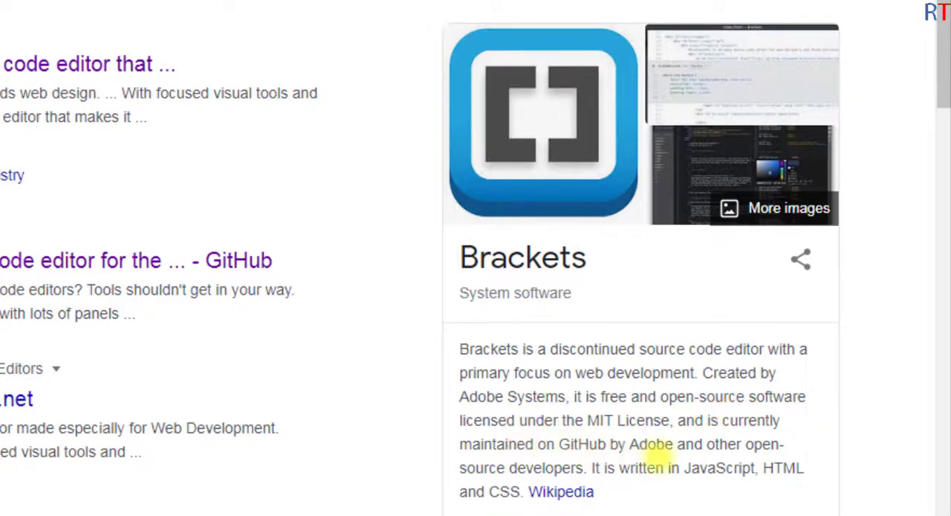
{"action": "mouse_move", "coordinate": [602, 458]}
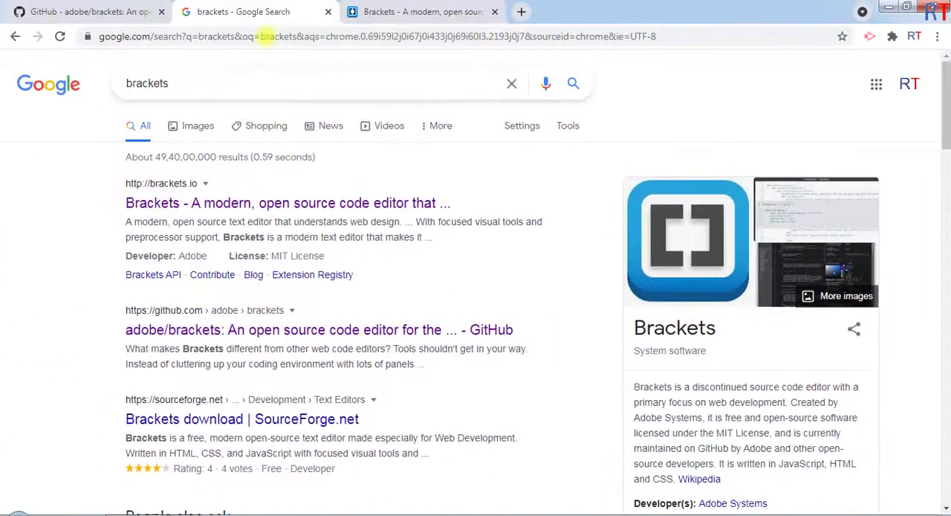
{"action": "left_click", "coordinate": [419, 12]}
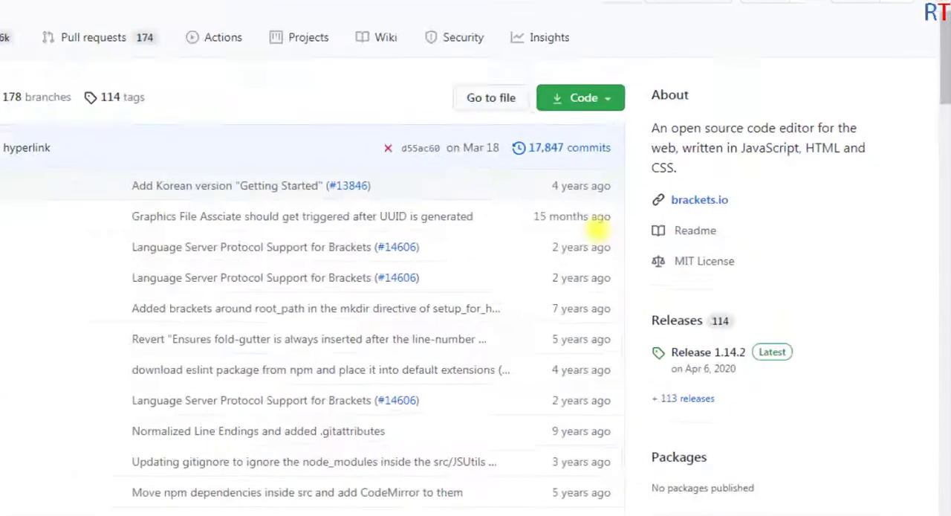
{"action": "scroll", "scroll_direction": "down", "scroll_amount": 3}
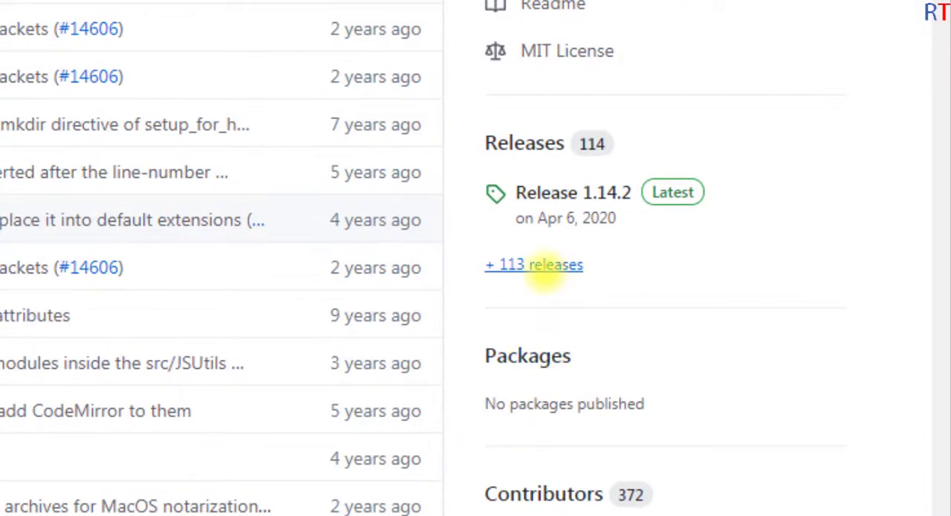
- From the full releases list, download Brackets.Release.1.14.2.msi under Release 1.14.2 Assets
{"action": "left_click", "coordinate": [534, 265]}
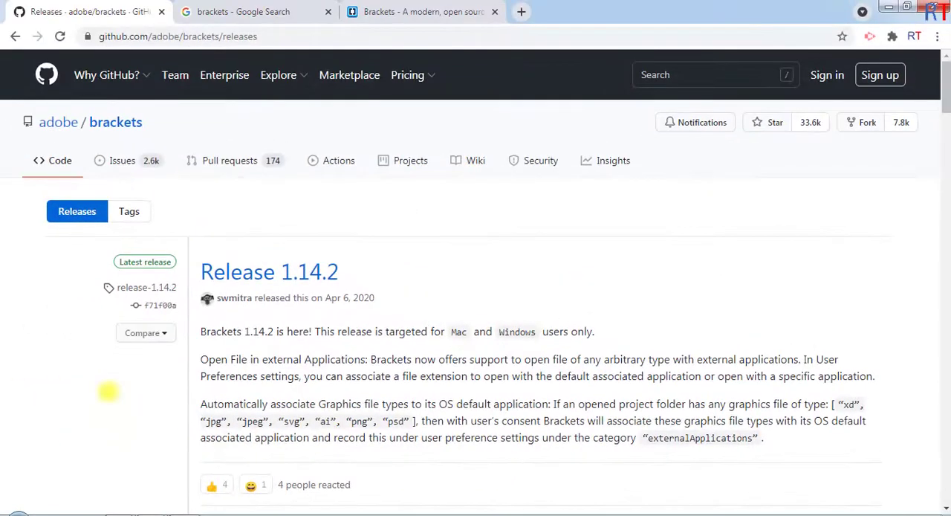
{"action": "scroll", "scroll_direction": "down", "scroll_amount": 3}
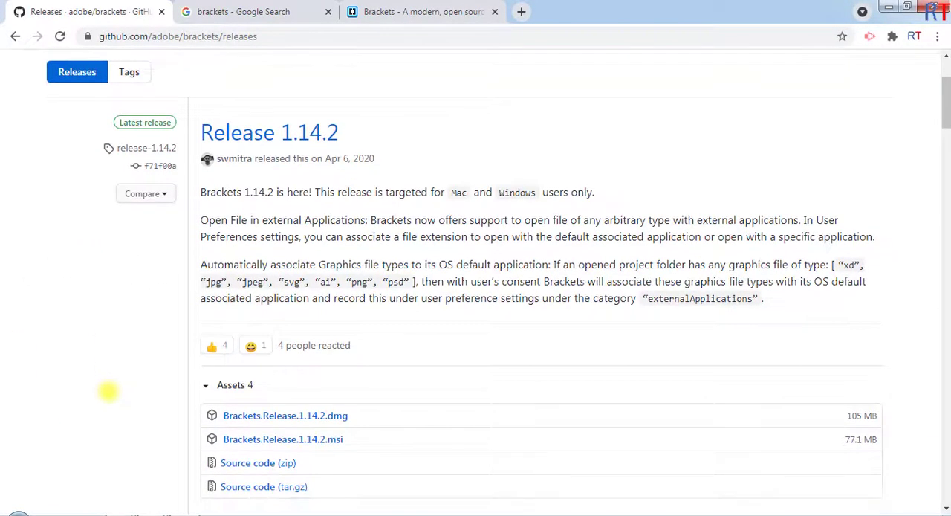
{"action": "scroll", "scroll_direction": "down", "scroll_amount": 3}
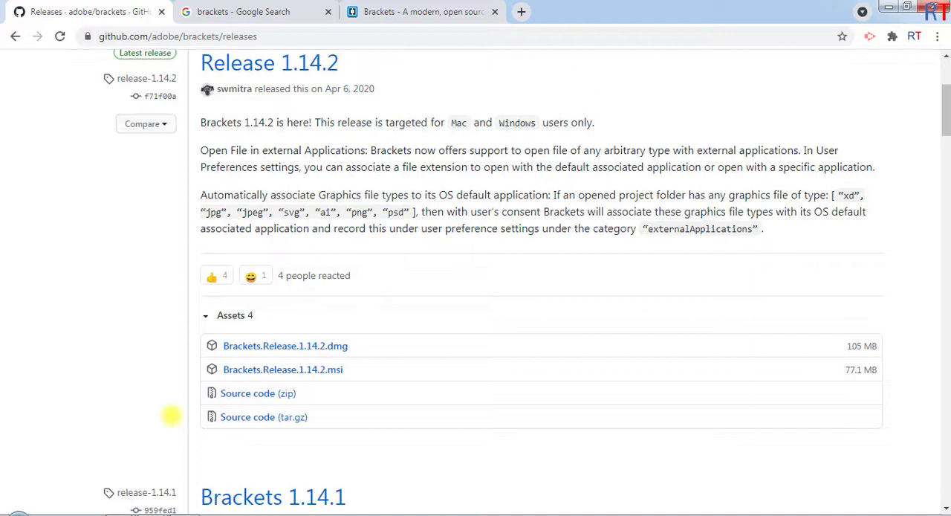
{"action": "mouse_move", "coordinate": [286, 344]}
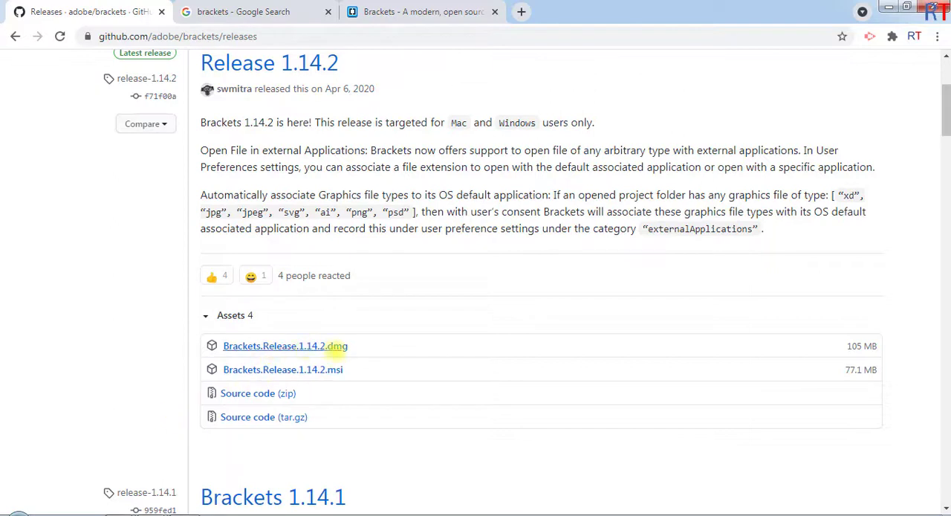
{"action": "mouse_move", "coordinate": [363, 373]}
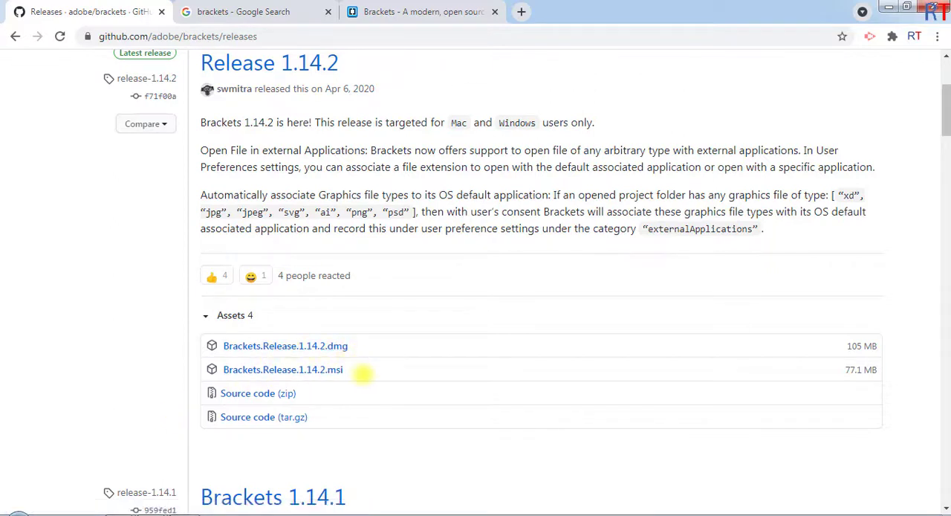
{"action": "mouse_move", "coordinate": [142, 400]}
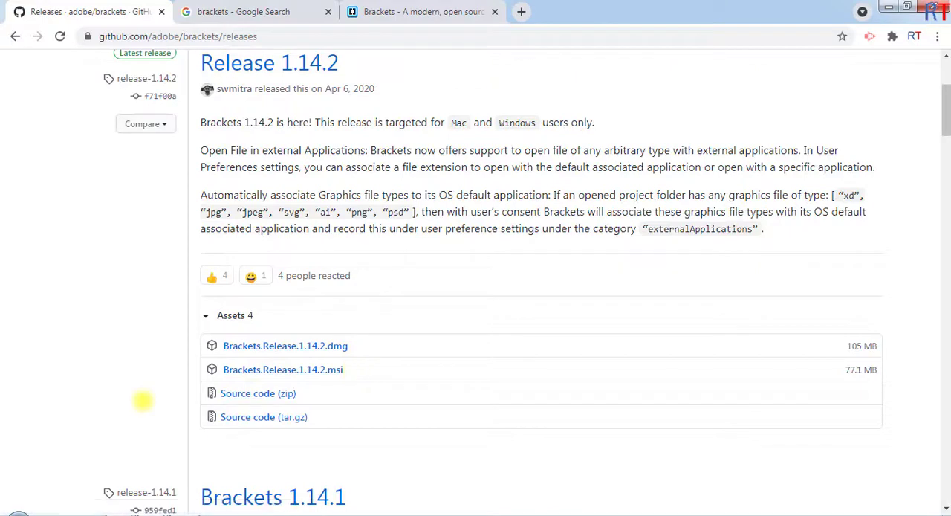
{"action": "mouse_move", "coordinate": [365, 476]}
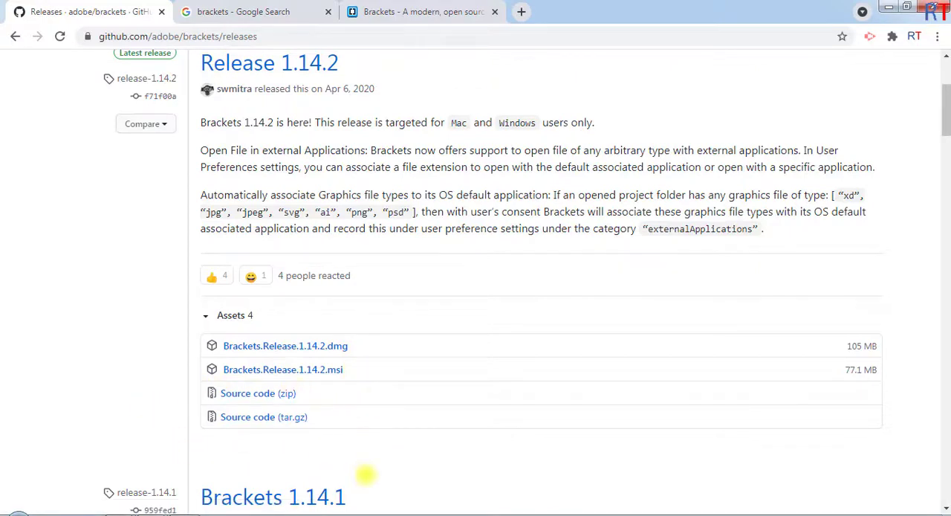
{"action": "mouse_move", "coordinate": [314, 453]}
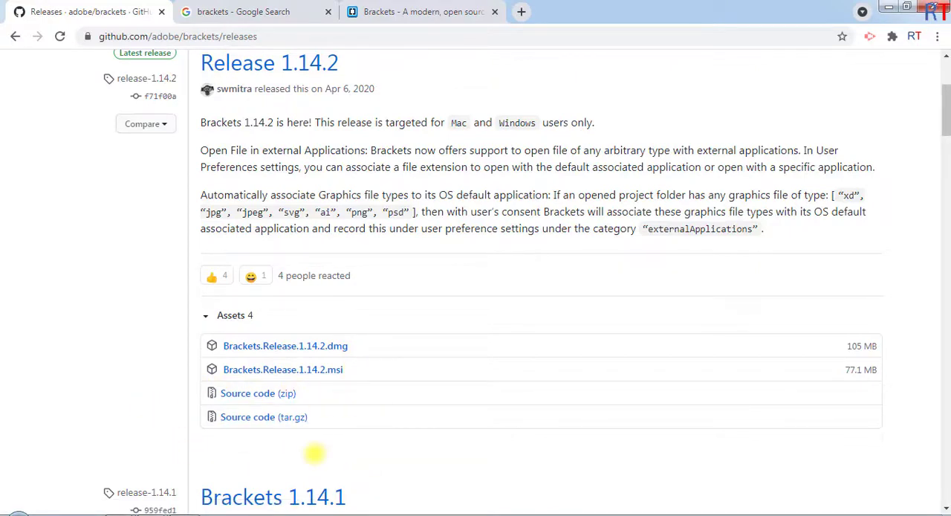
{"action": "mouse_move", "coordinate": [283, 368]}
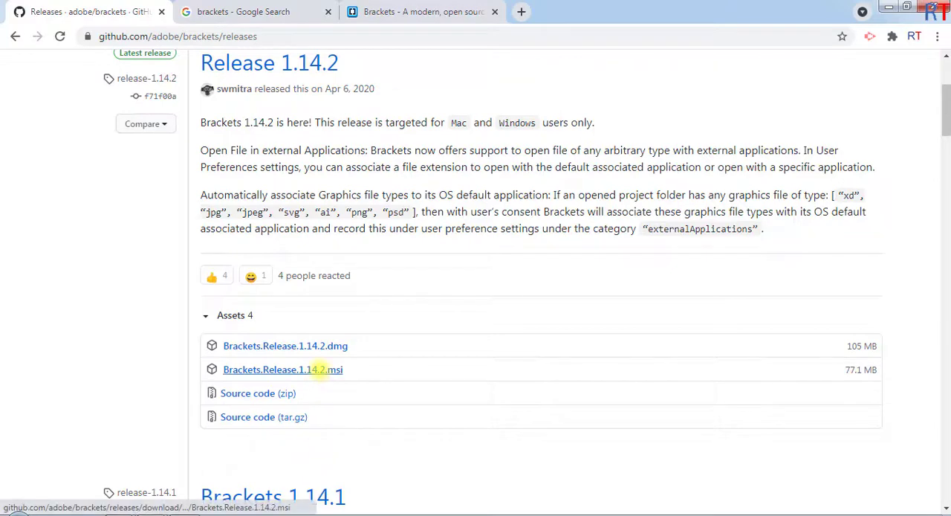
{"action": "left_click", "coordinate": [282, 369]}
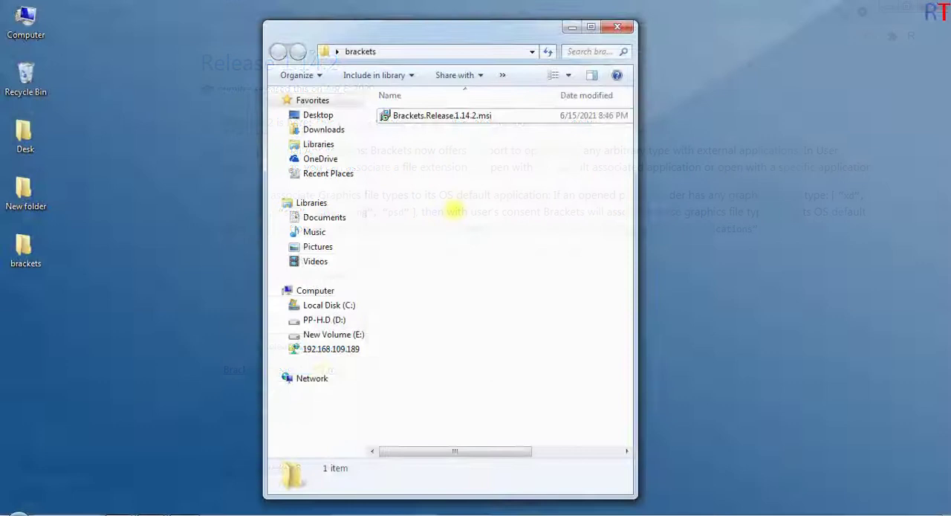
- Run Brackets.Release.1.14.2.msi from the brackets folder, allowing it past the Security Warning
{"action": "left_click", "coordinate": [441, 115]}
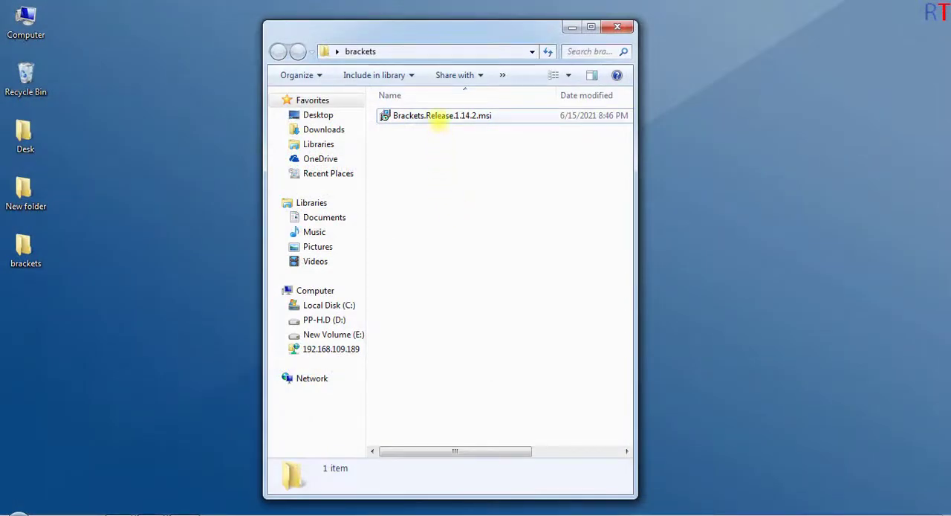
{"action": "left_click", "coordinate": [441, 116]}
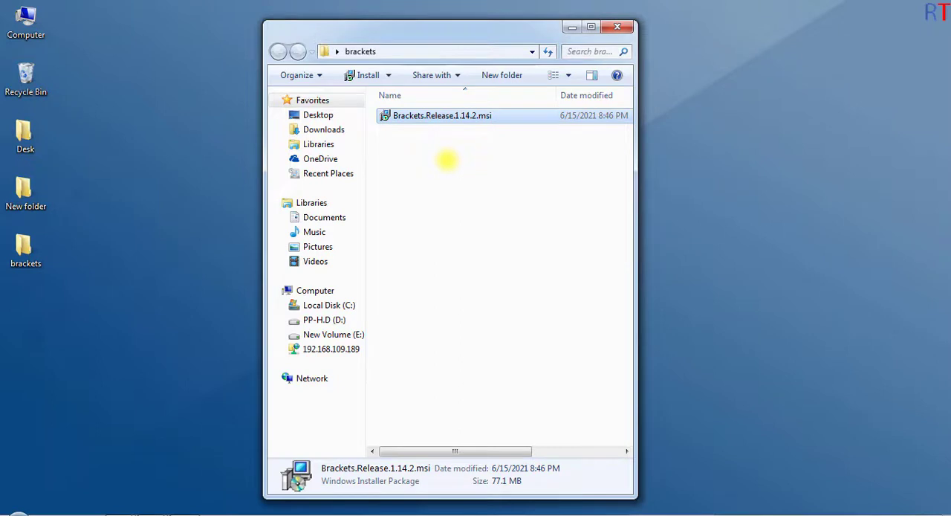
{"action": "double_click", "coordinate": [442, 116]}
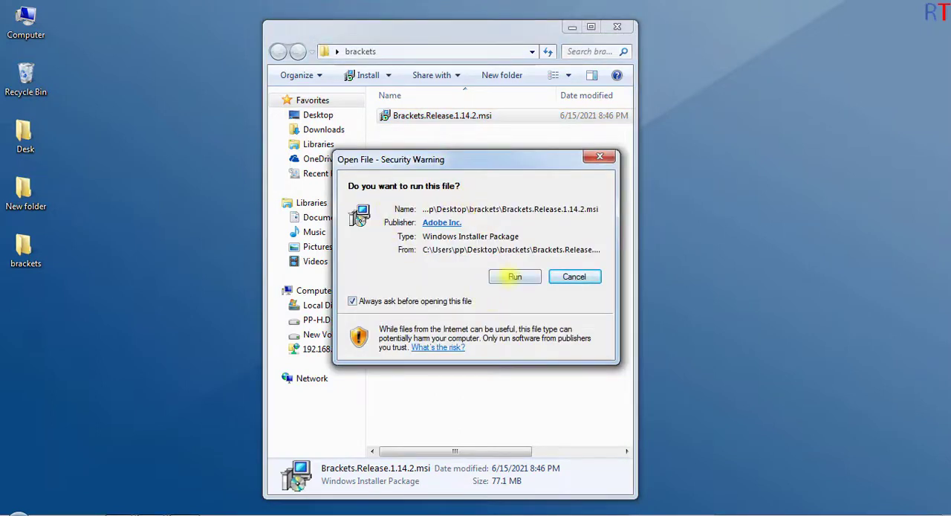
{"action": "left_click", "coordinate": [515, 276]}
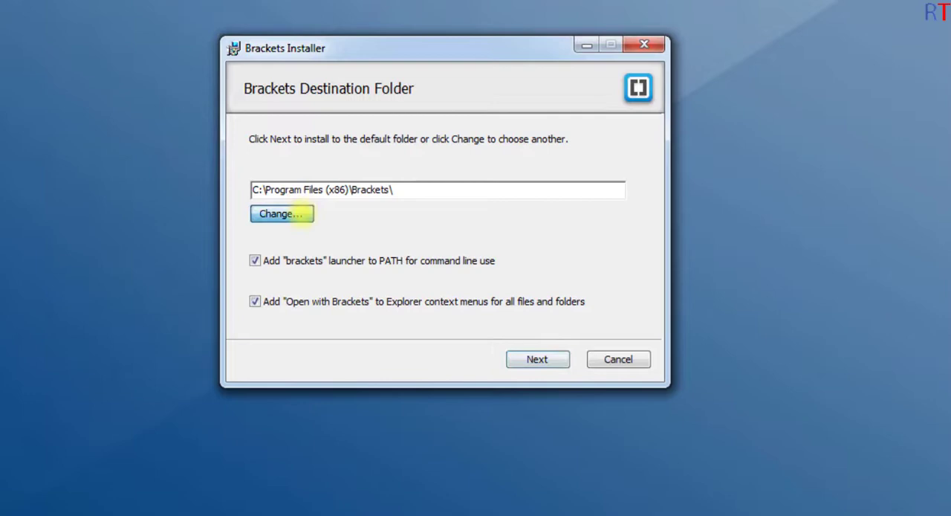
{"action": "mouse_move", "coordinate": [443, 214]}
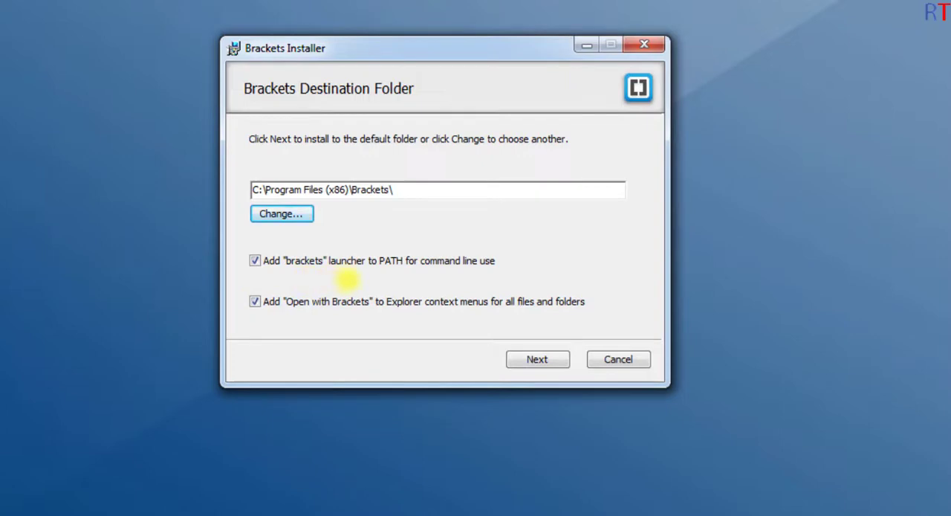
{"action": "mouse_move", "coordinate": [446, 304]}
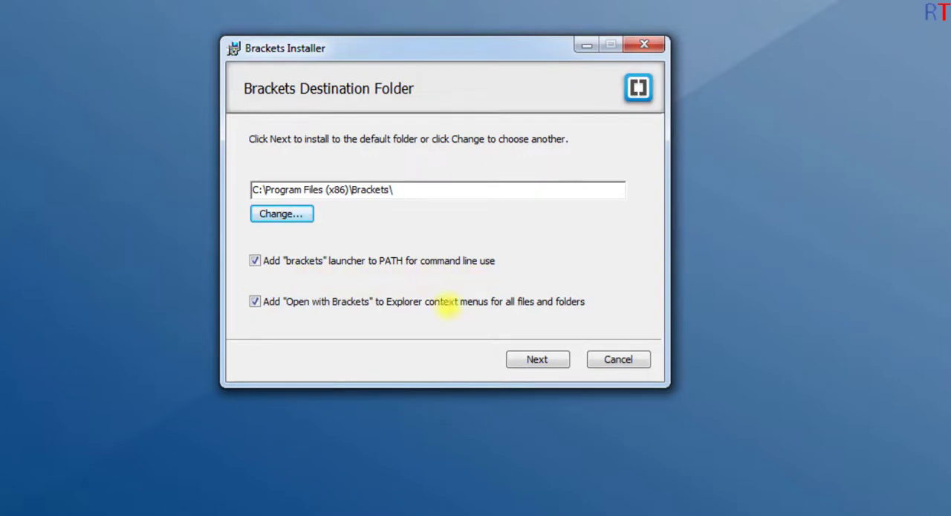
{"action": "mouse_move", "coordinate": [304, 318]}
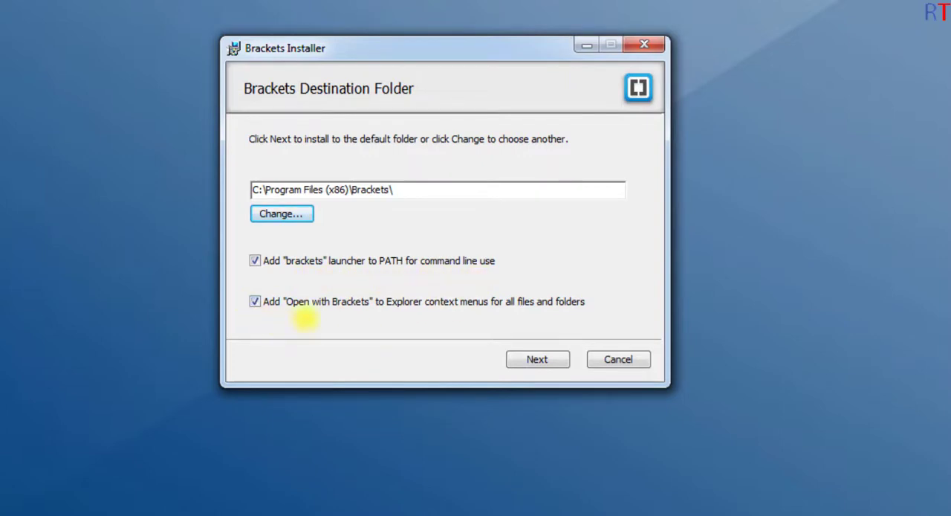
{"action": "mouse_move", "coordinate": [404, 324]}
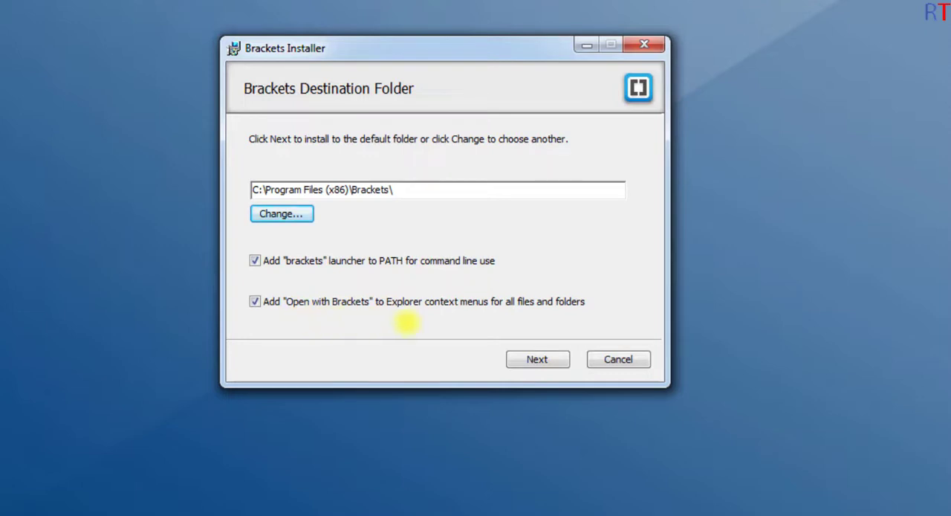
{"action": "mouse_move", "coordinate": [386, 334]}
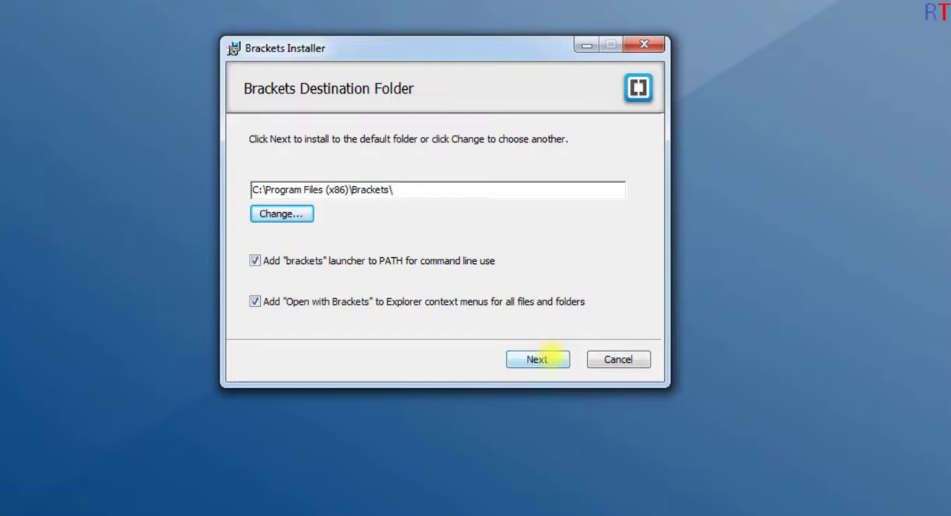
- Accept C:\Program Files (x86)\Brackets with both launcher options and continue to the ready screen
{"action": "left_click", "coordinate": [538, 360]}
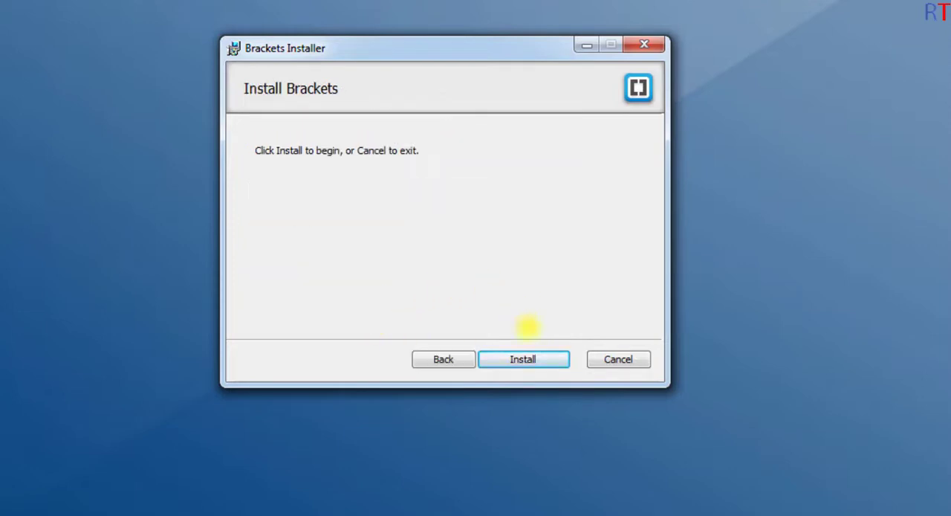
- Install Brackets, then finish so the editor launches on the Desktop project
{"action": "left_click", "coordinate": [523, 360]}
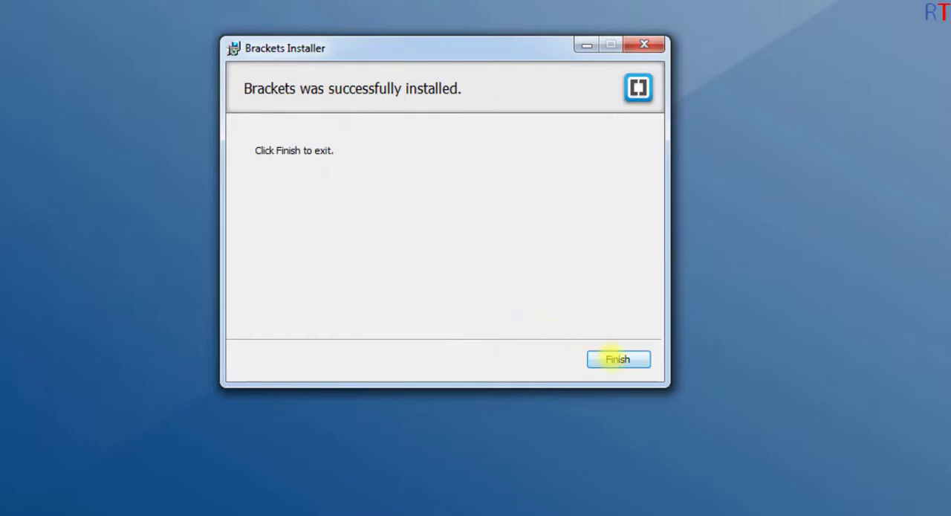
{"action": "left_click", "coordinate": [618, 360]}
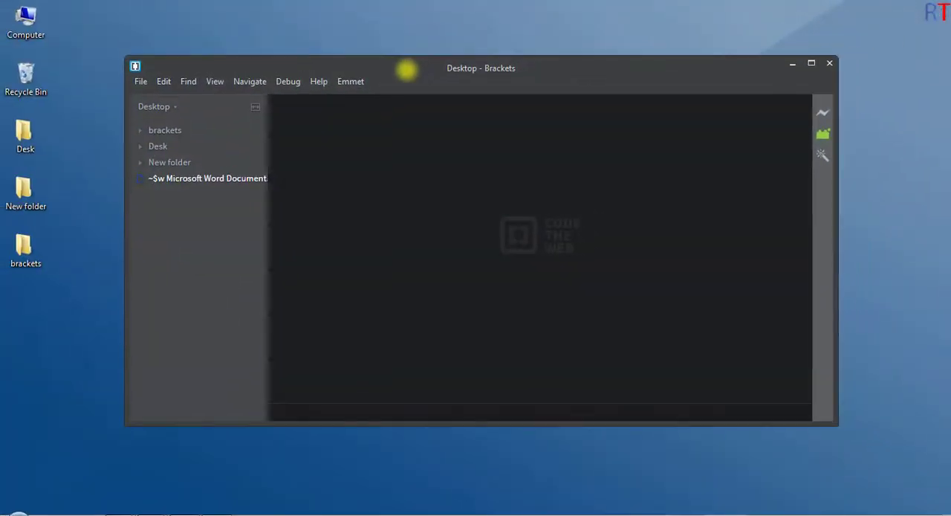